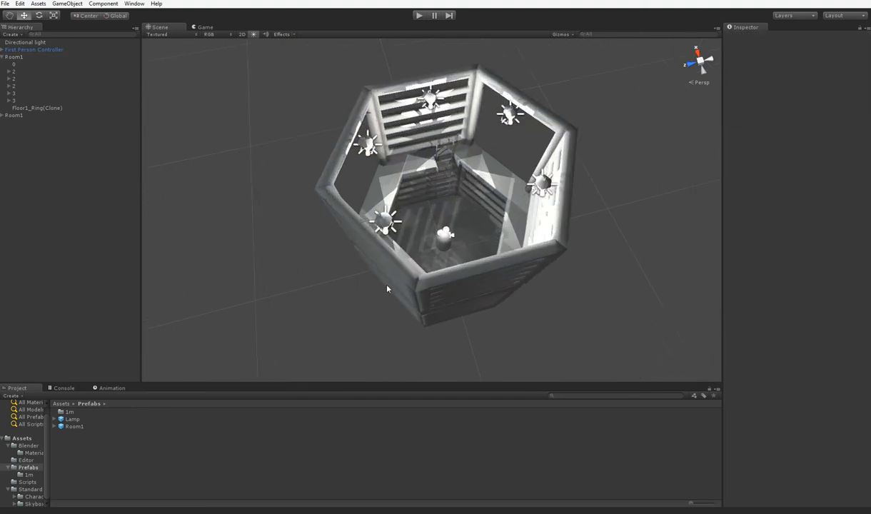
mouse_move(382, 287)
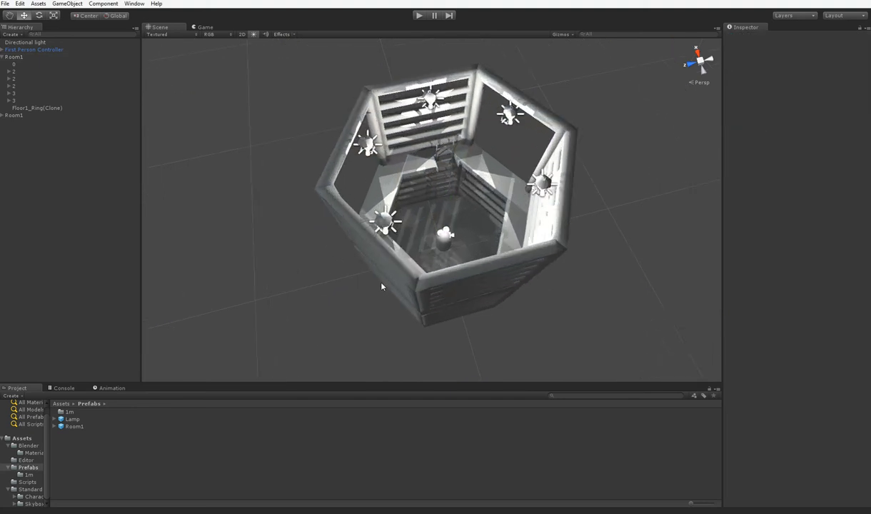
Select Room1 in the Hierarchy to inspect its snap-aligned properties.
click(14, 57)
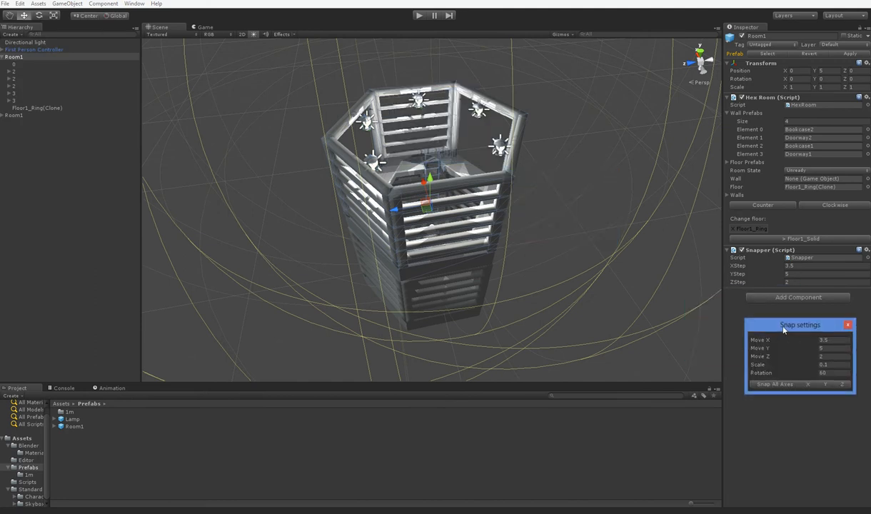
Slide the upper hex room along Z off the tower to an unsnapped Z of 0.63571.
drag(799, 325, 783, 328)
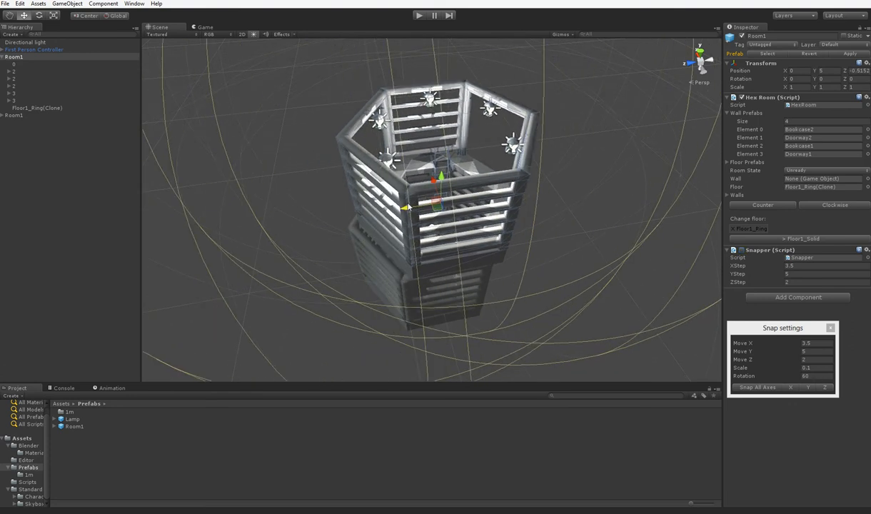
drag(428, 207, 328, 214)
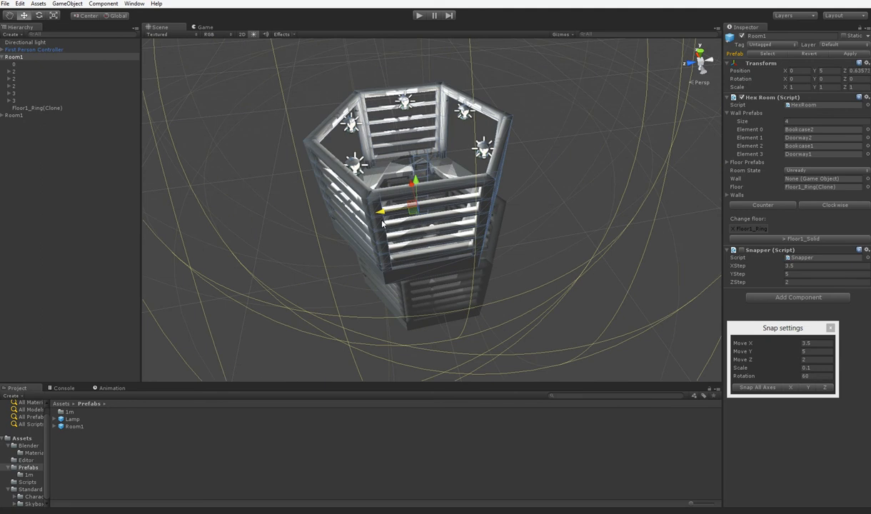
mouse_move(421, 226)
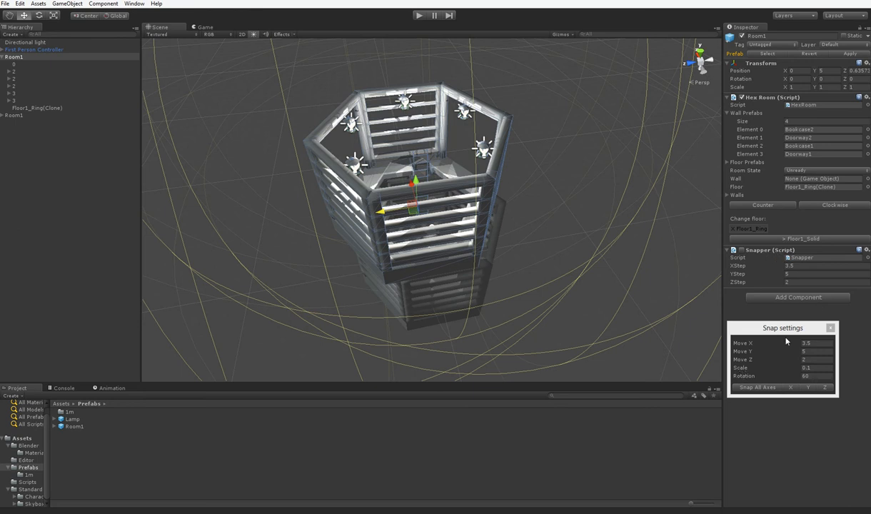
mouse_move(447, 207)
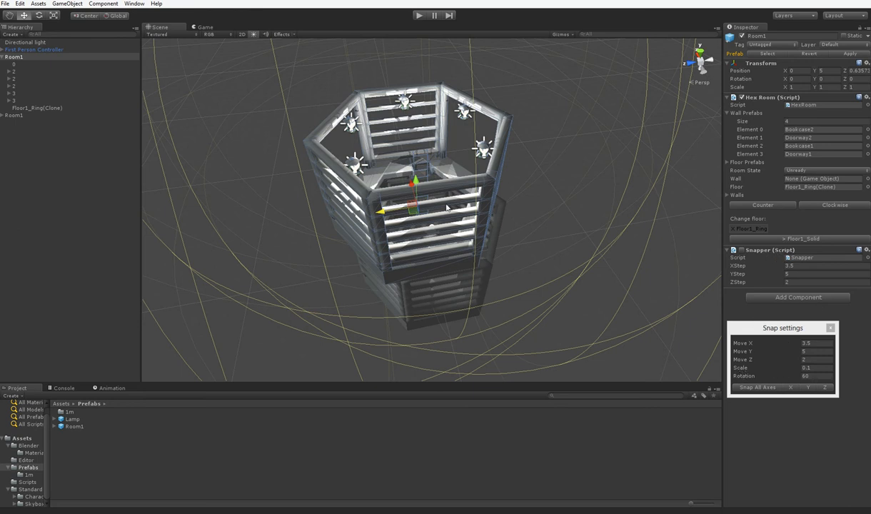
mouse_move(525, 237)
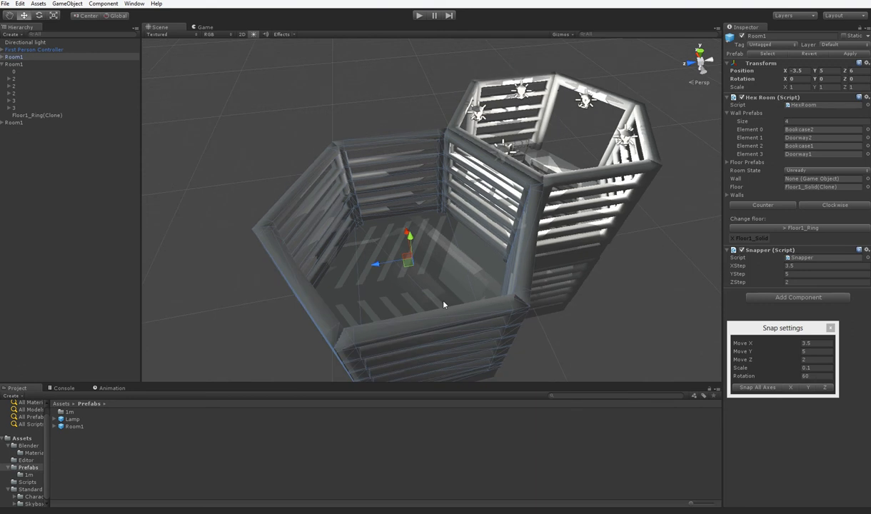
mouse_move(779, 266)
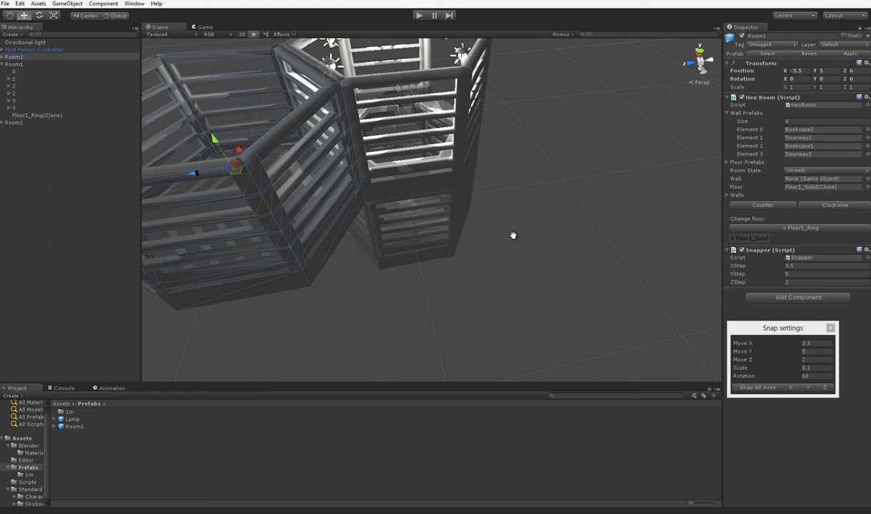
Orbit the Scene view around the two rooms and back to an overview.
drag(513, 236, 440, 298)
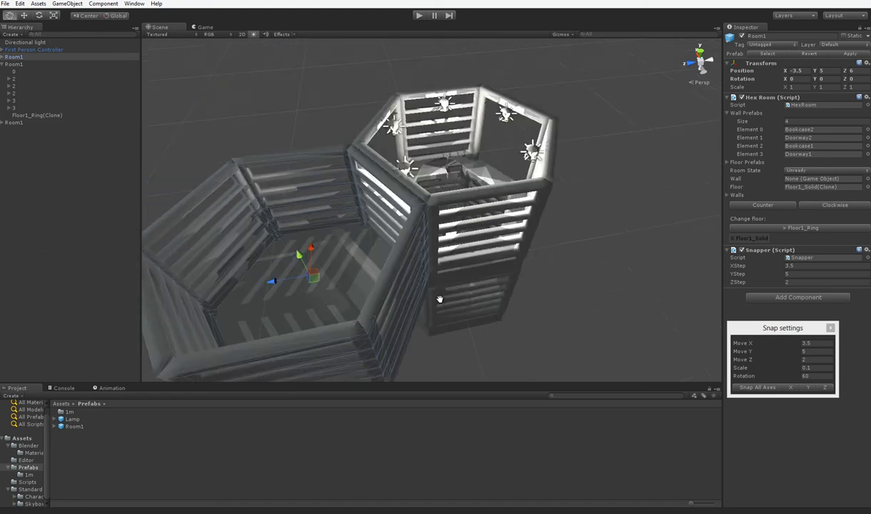
drag(440, 298, 462, 279)
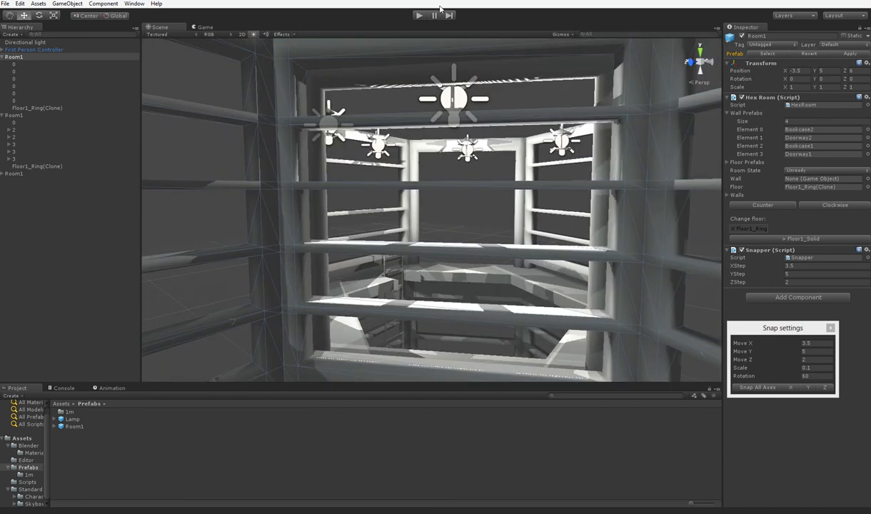
Switch the new room's floor from solid to the Floor1_Ring type.
click(419, 15)
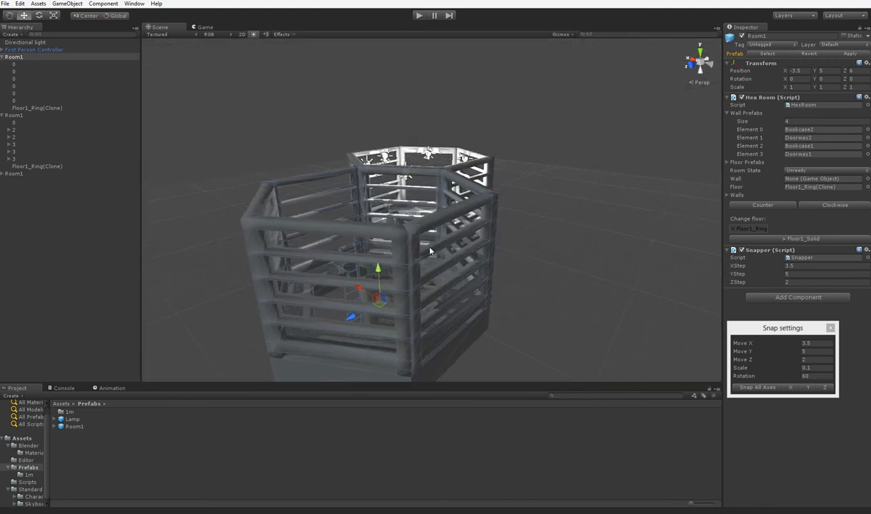
mouse_move(497, 207)
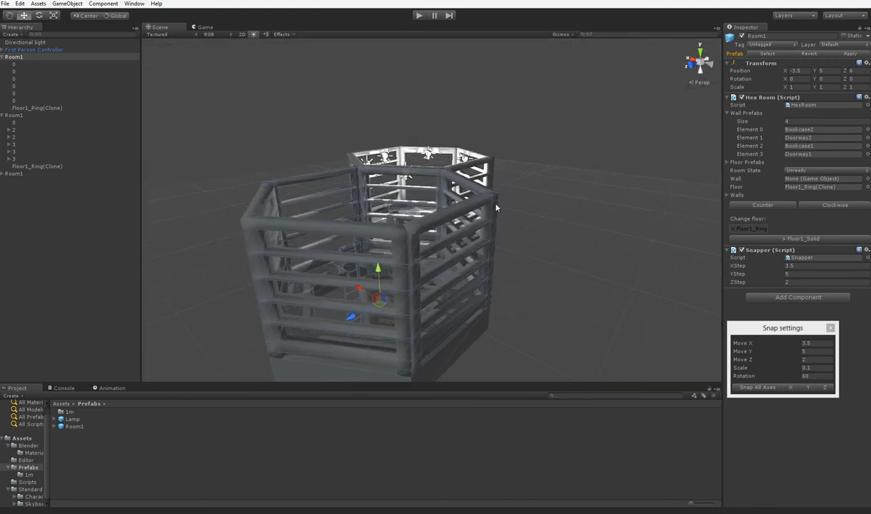
Toggle a bookcase wall of the new room into a doorway opening.
click(26, 459)
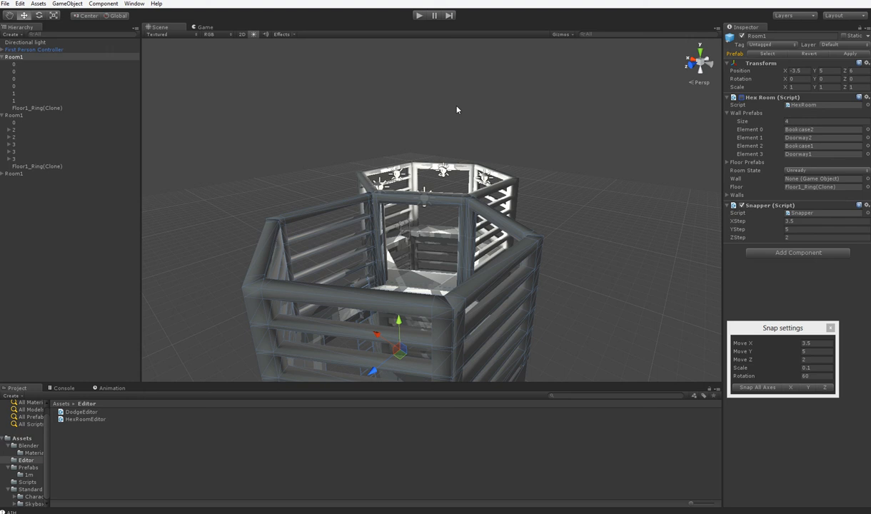
mouse_move(361, 200)
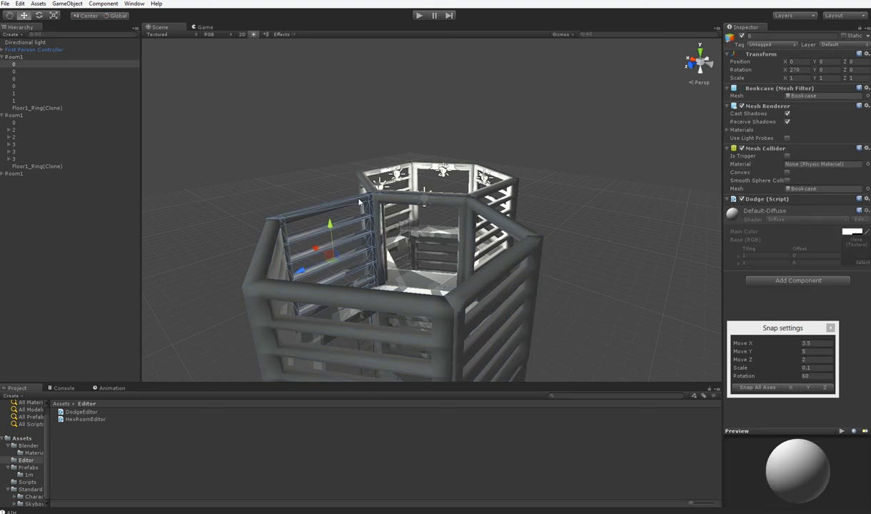
mouse_move(441, 324)
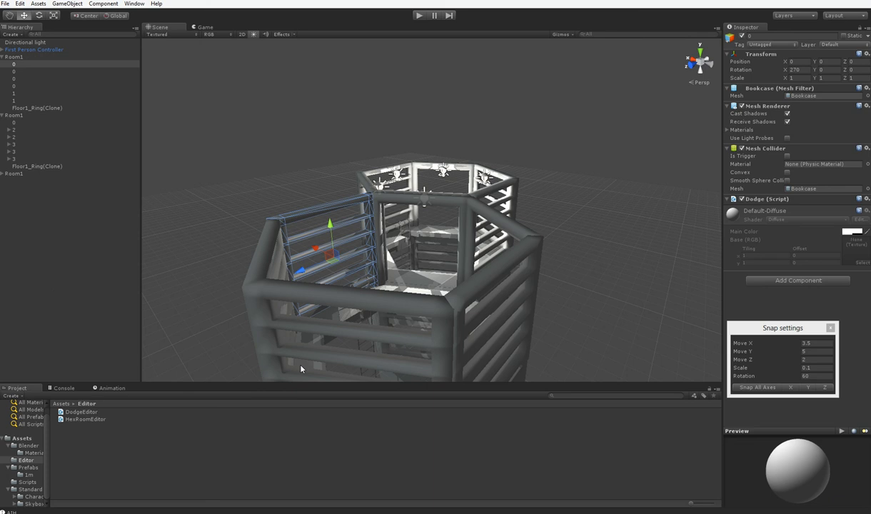
mouse_move(52, 204)
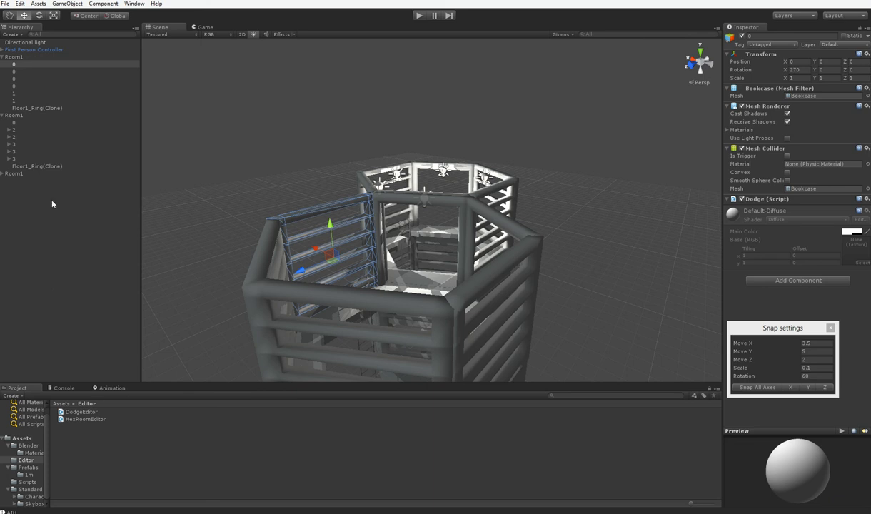